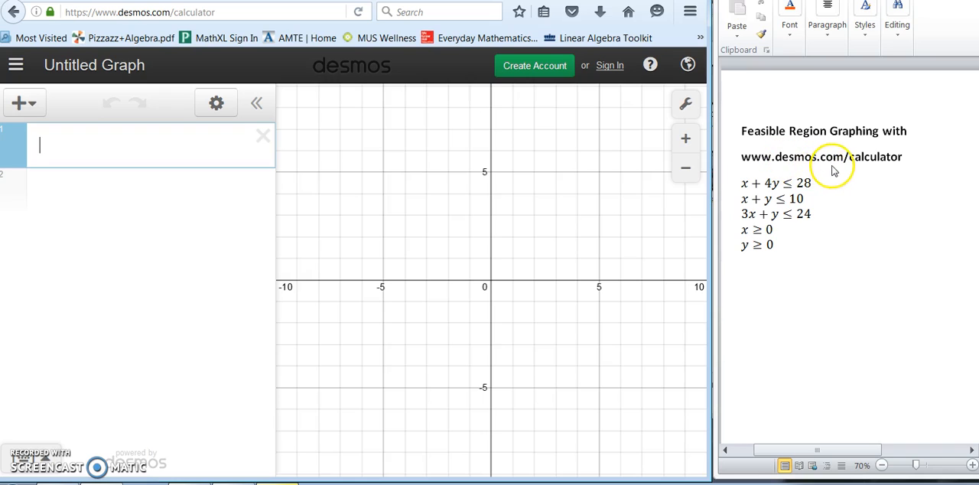
pyautogui.moveTo(877, 172)
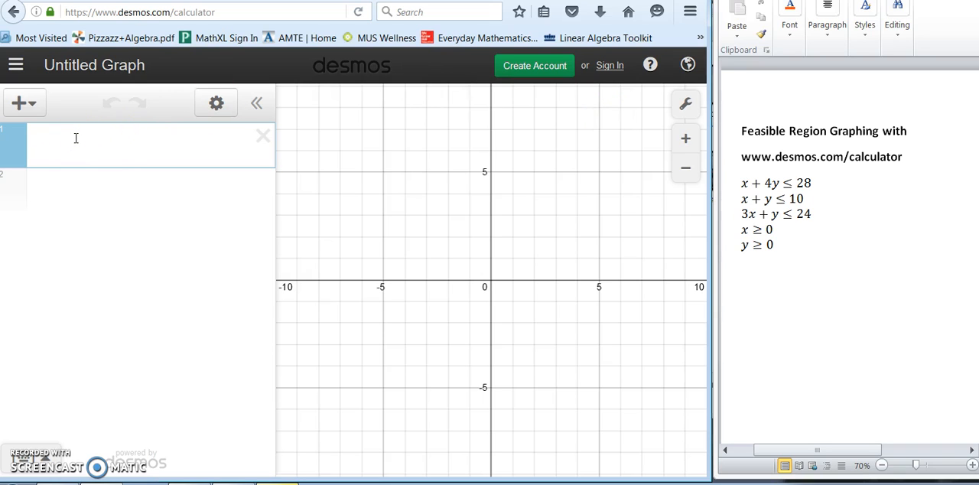
# - Graph x + 4y ≤ 28 and zoom out so its boundary crosses near y = 7 and x = 28
pyautogui.write('x + 4y ≤ 28')
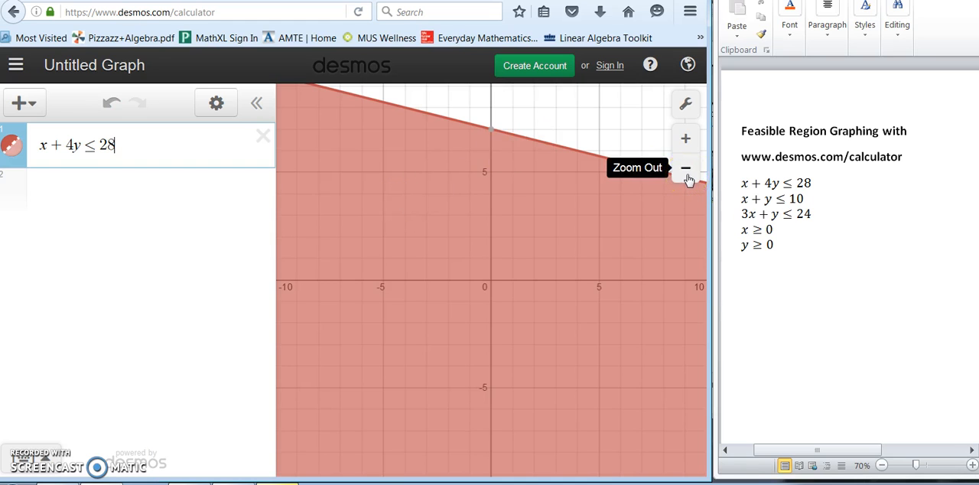
pyautogui.click(686, 168)
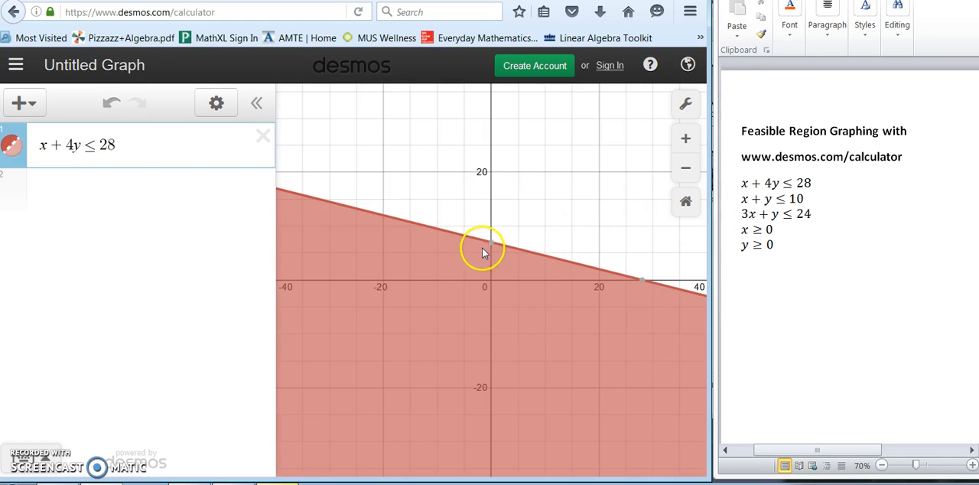
pyautogui.moveTo(565, 252)
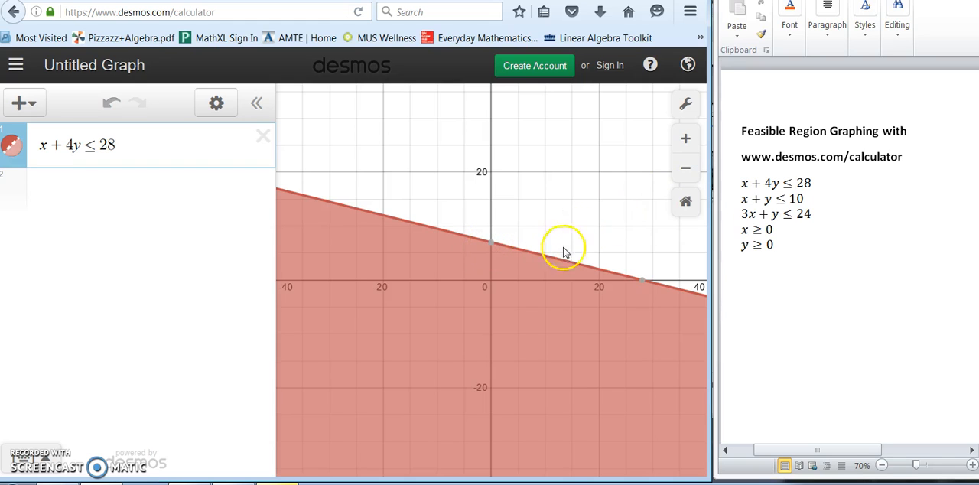
pyautogui.moveTo(643, 287)
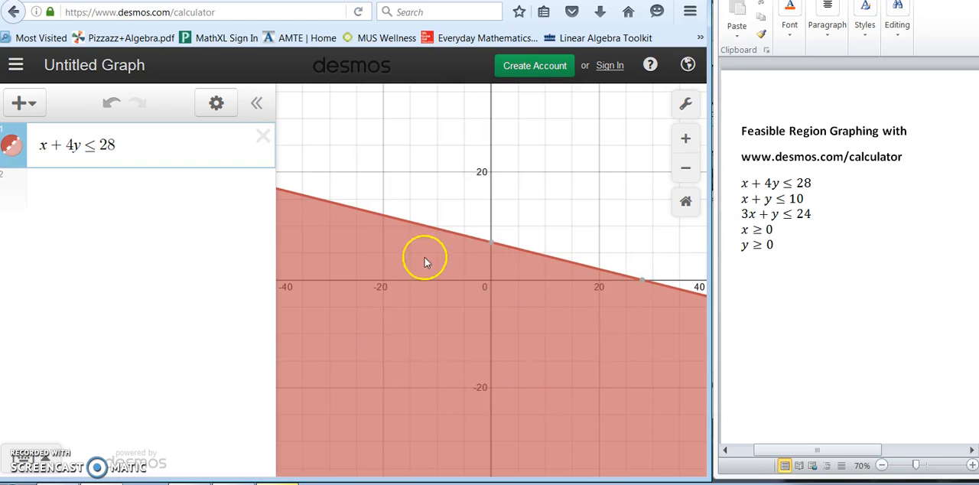
pyautogui.moveTo(538, 364)
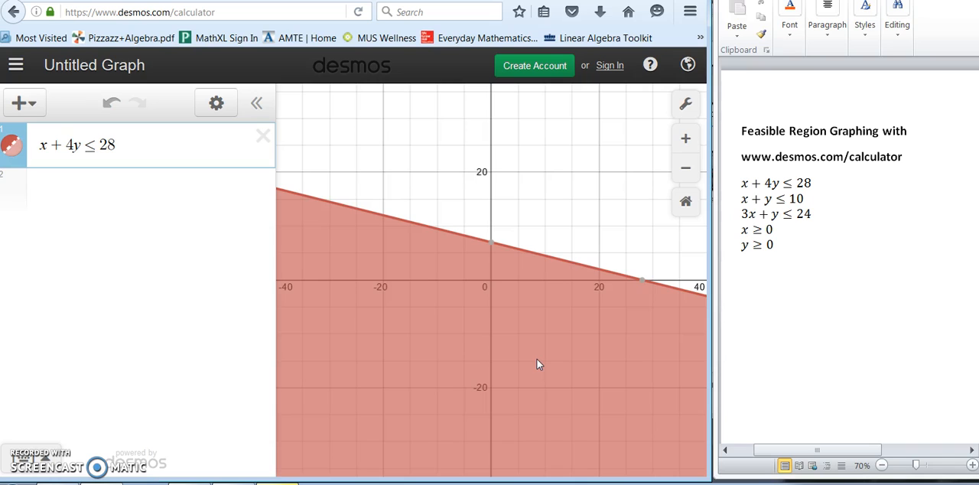
pyautogui.moveTo(113, 188)
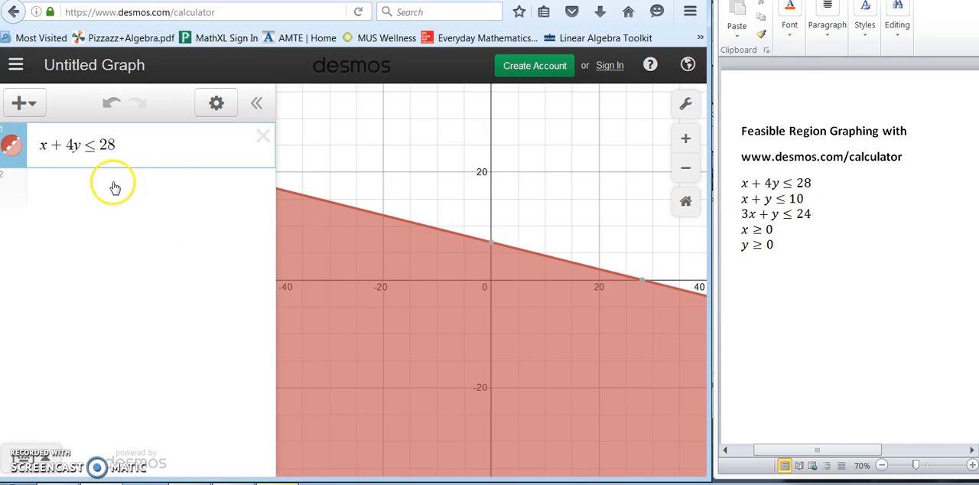
# - Enter x + y ≤ 10 on a new row so its shading overlaps the first region
pyautogui.click(113, 182)
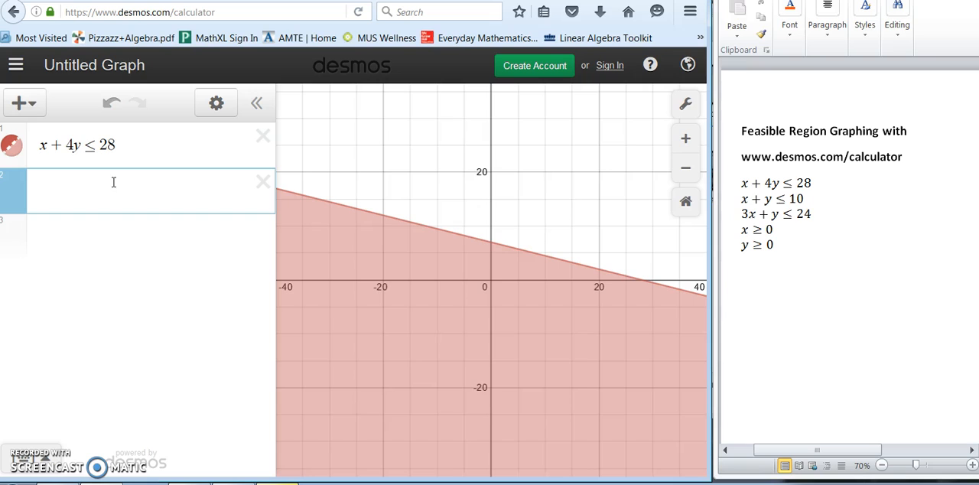
pyautogui.write('x + y ≤')
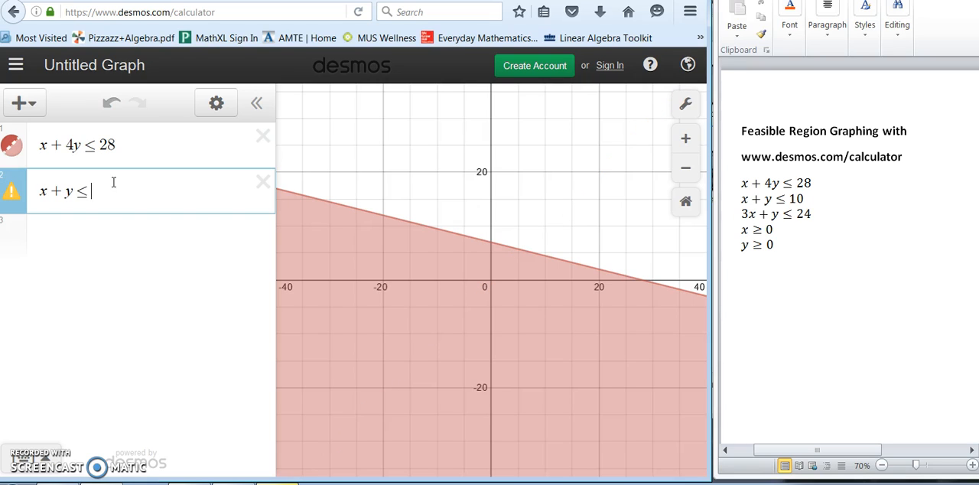
pyautogui.write('10')
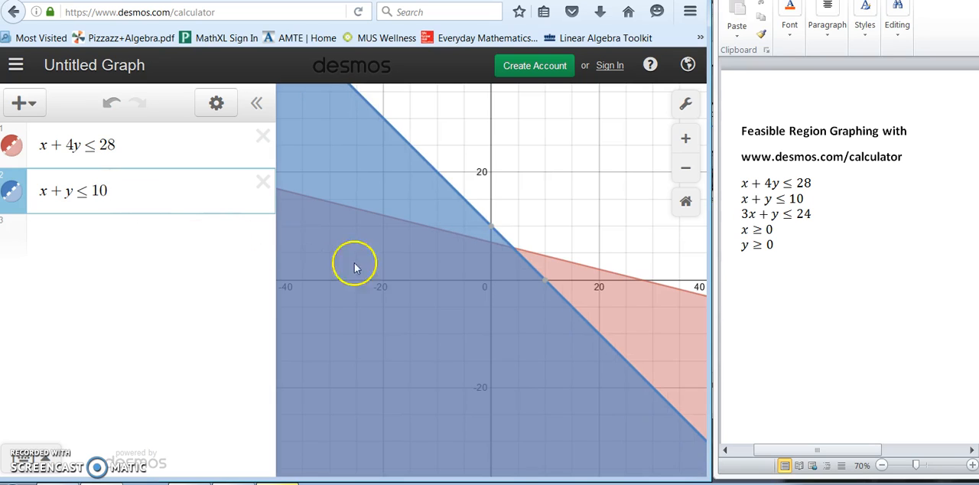
pyautogui.moveTo(337, 214)
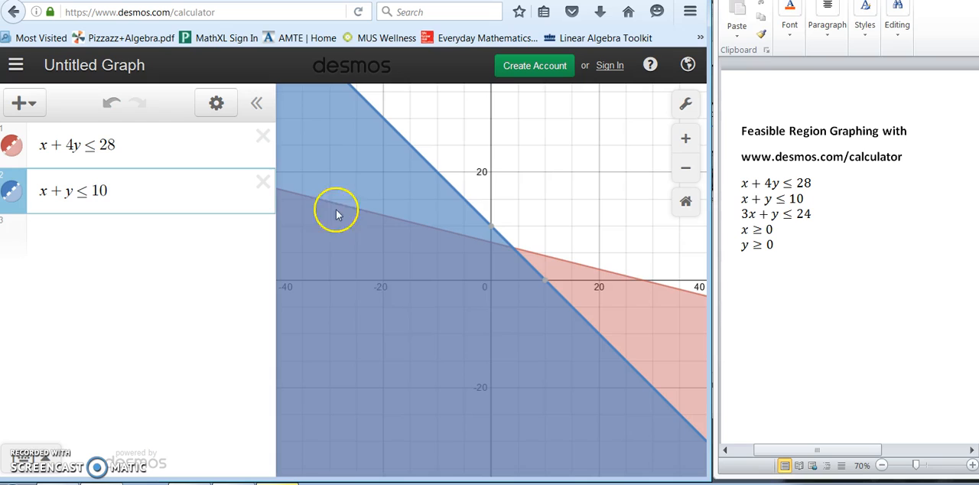
pyautogui.moveTo(508, 260)
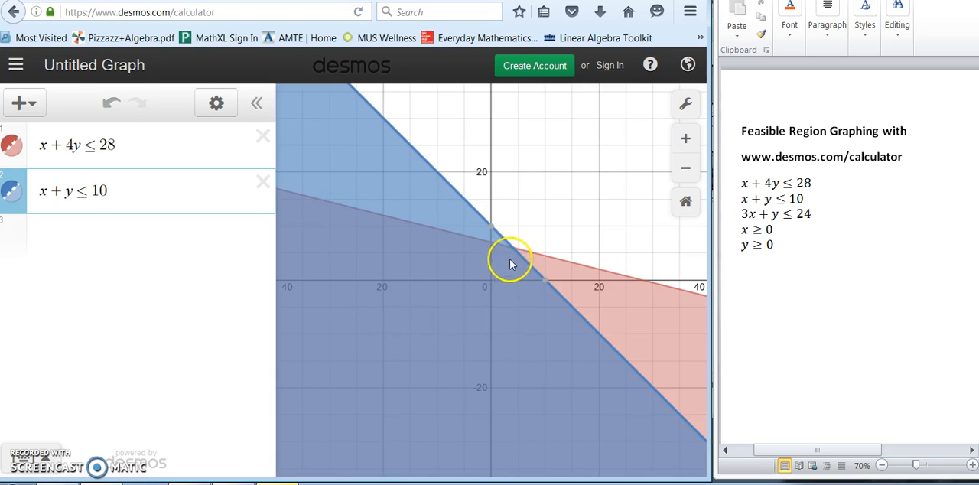
pyautogui.moveTo(153, 233)
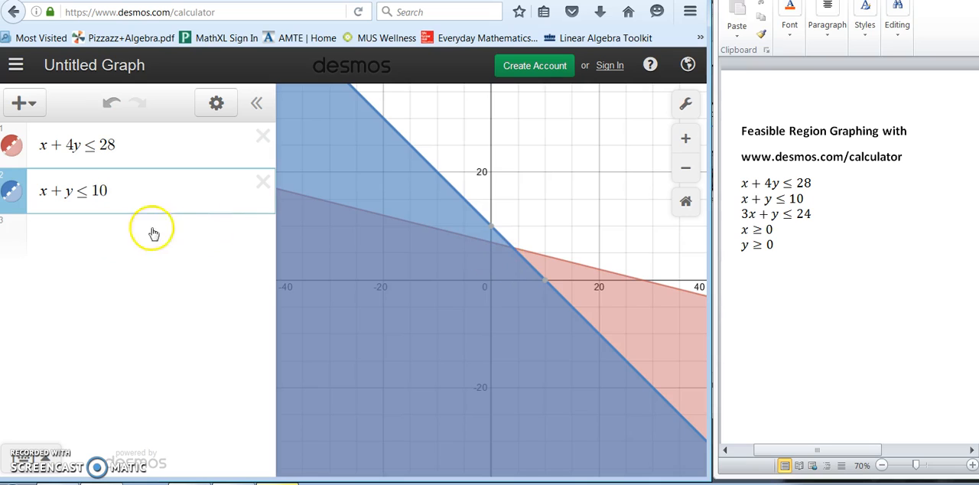
# - Enter 3x + y ≤ 24 on a new row as a third overlapping shaded region
pyautogui.click(150, 235)
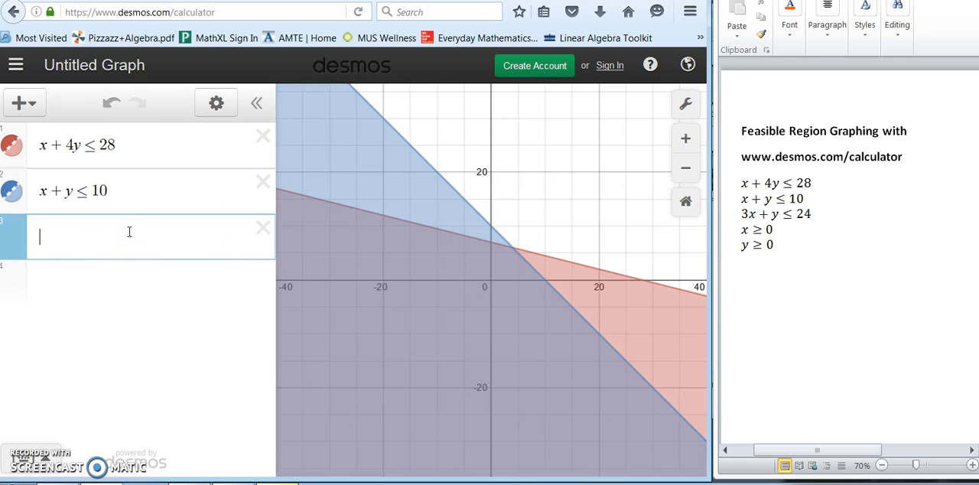
pyautogui.write('3x +')
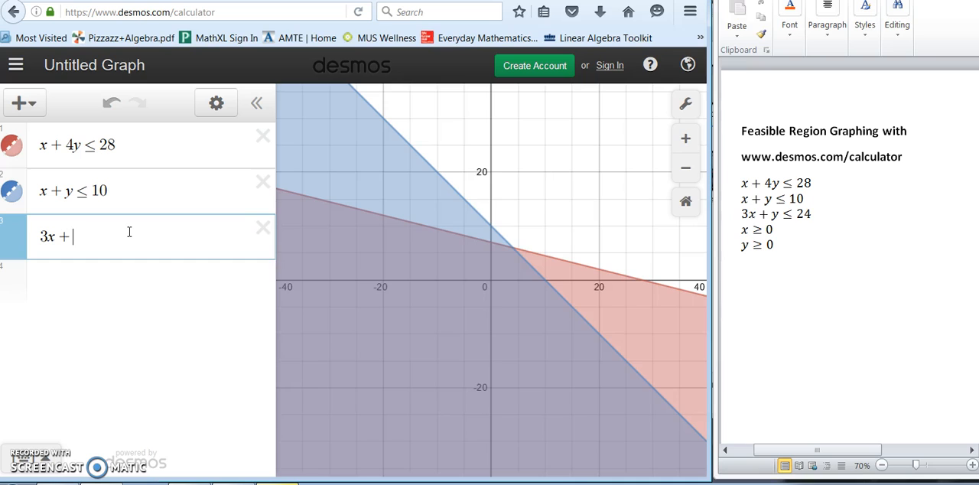
pyautogui.write('y <')
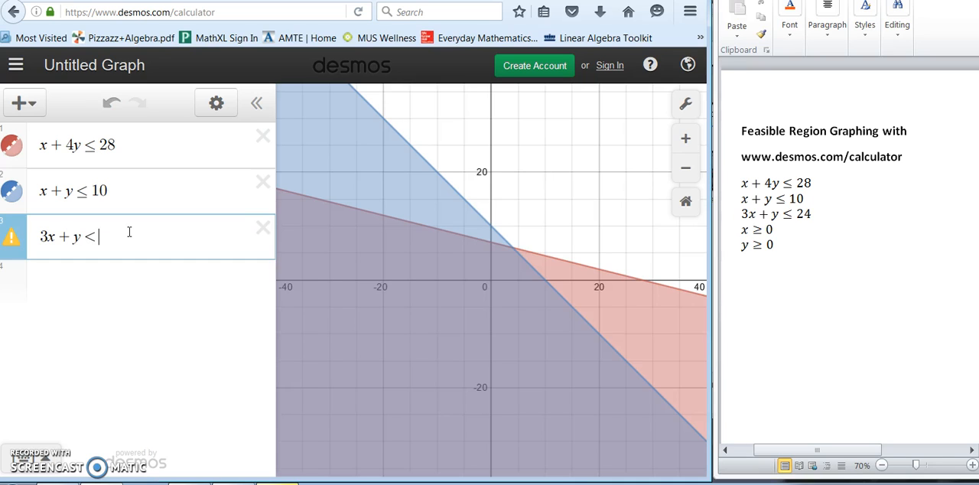
pyautogui.write('24')
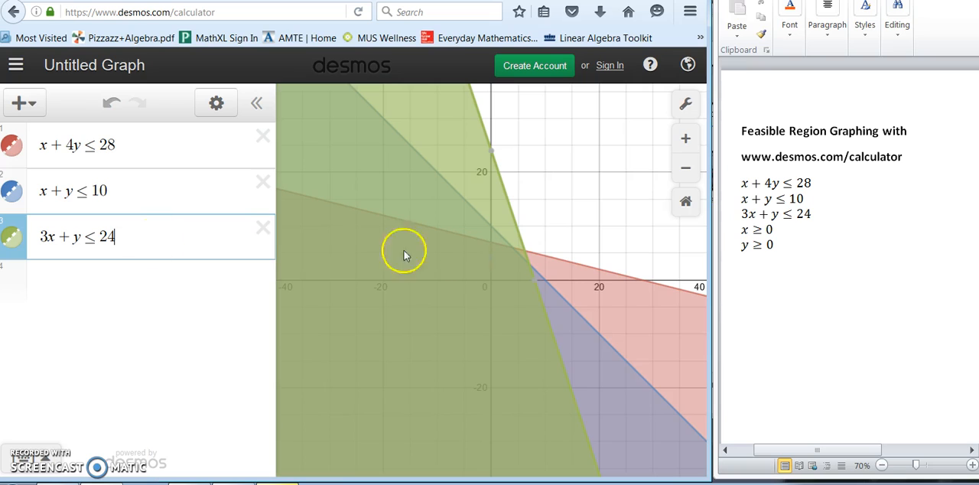
pyautogui.moveTo(512, 269)
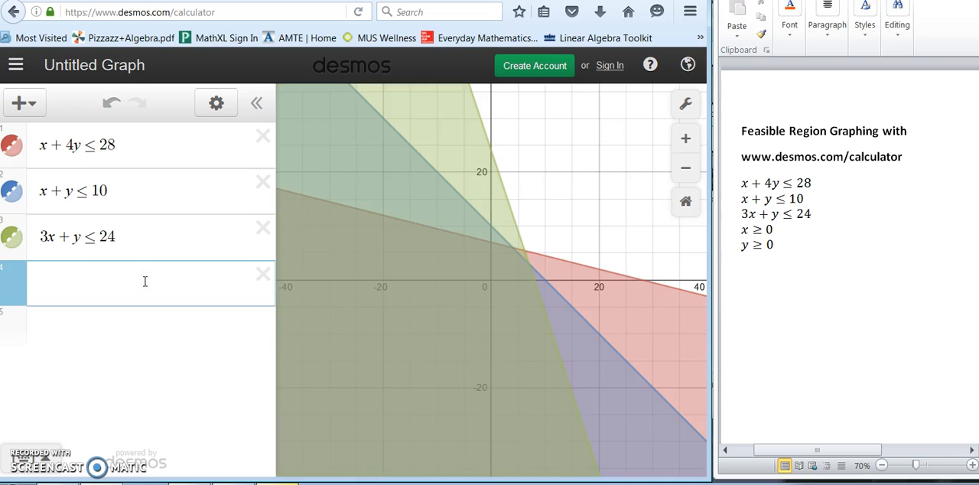
# - Enter x ≥ 0 and y ≥ 0 on two further rows, completing all five constraints
pyautogui.write('x>')
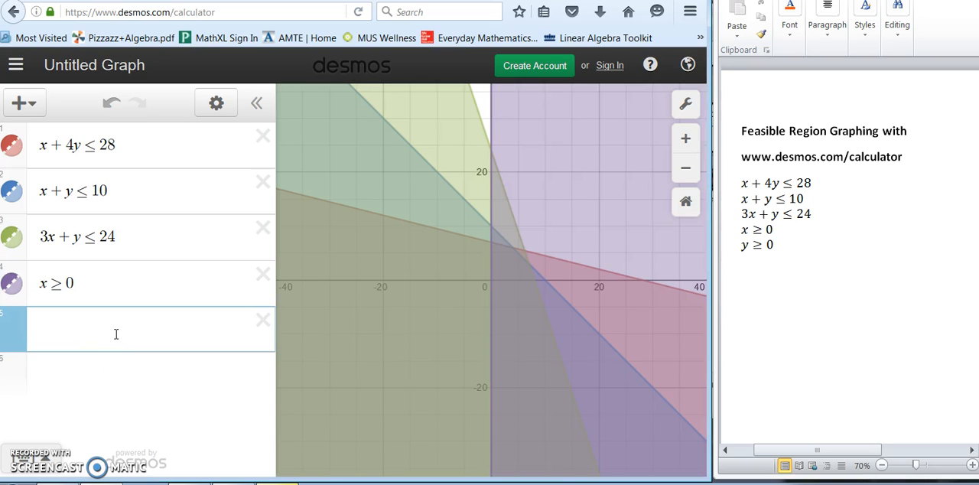
pyautogui.write('y>')
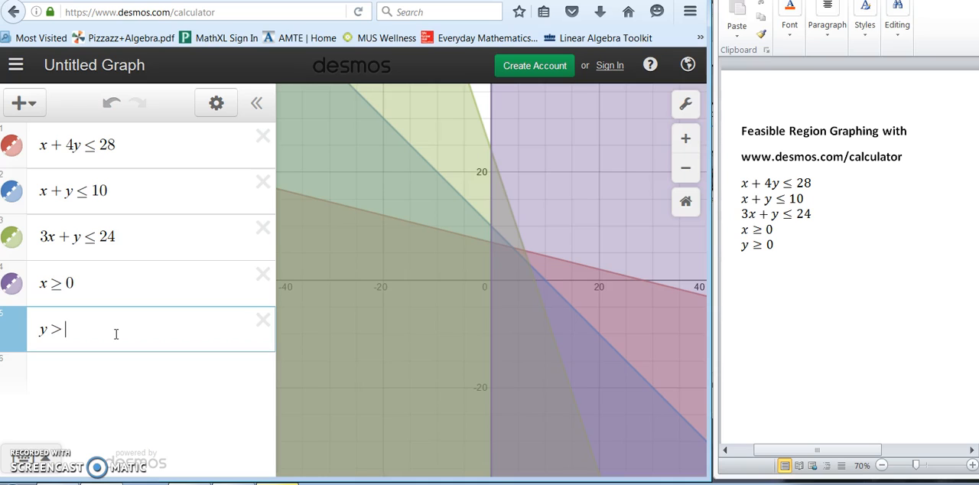
pyautogui.write('≥0')
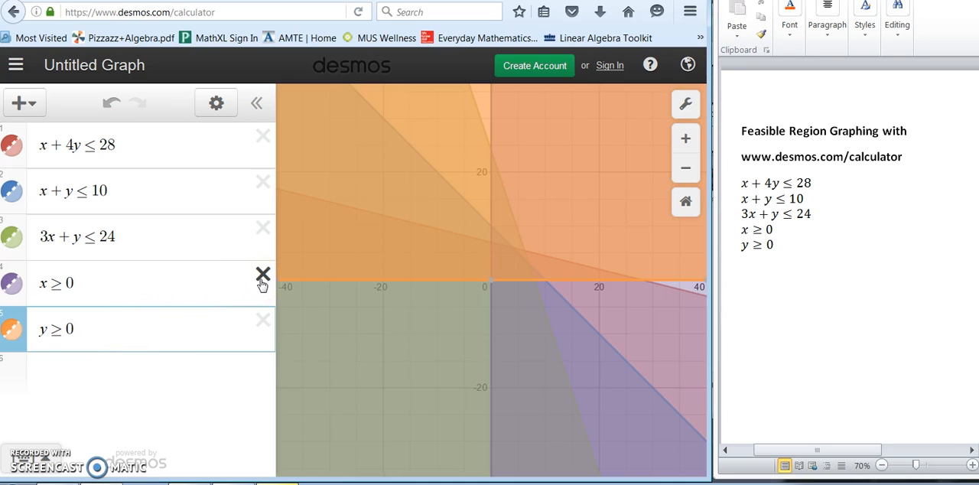
pyautogui.moveTo(452, 312)
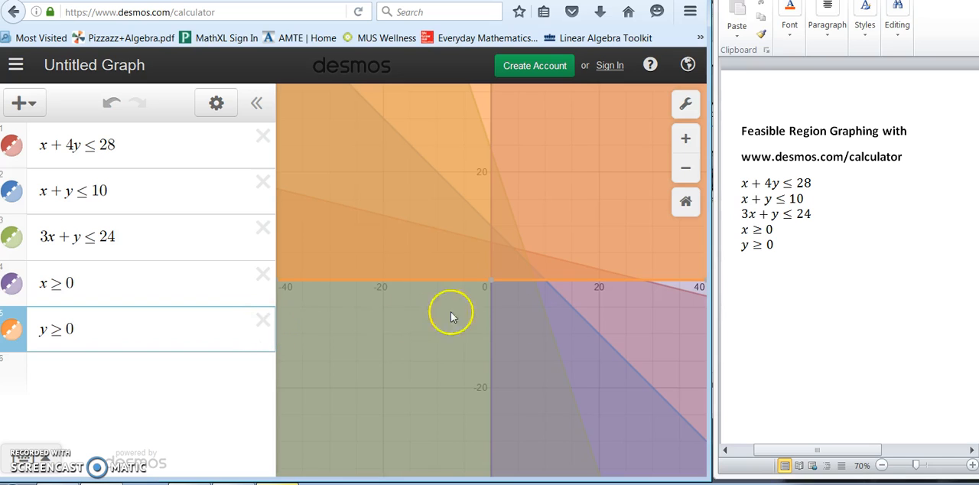
pyautogui.moveTo(563, 320)
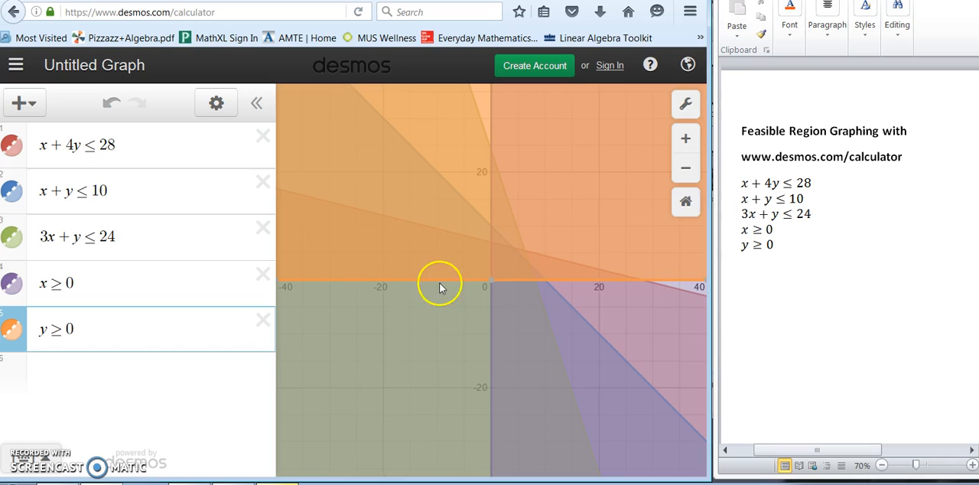
pyautogui.moveTo(560, 298)
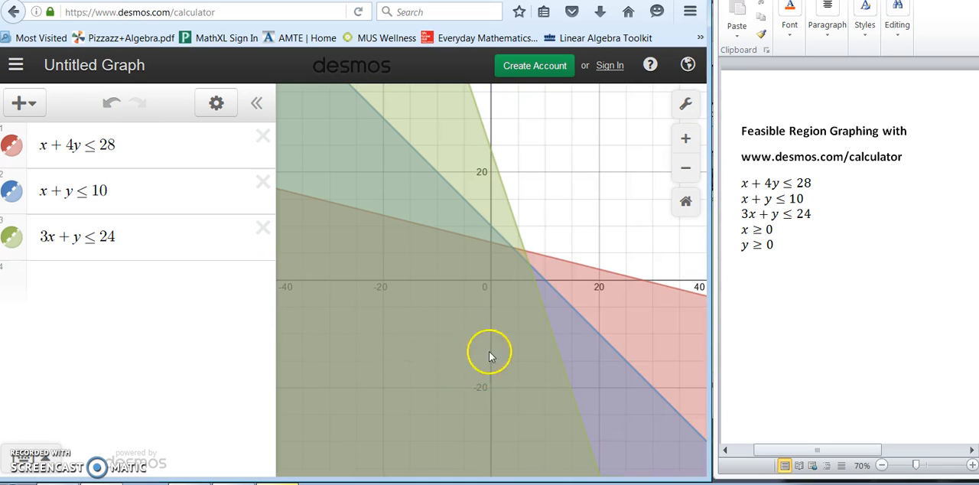
pyautogui.moveTo(511, 288)
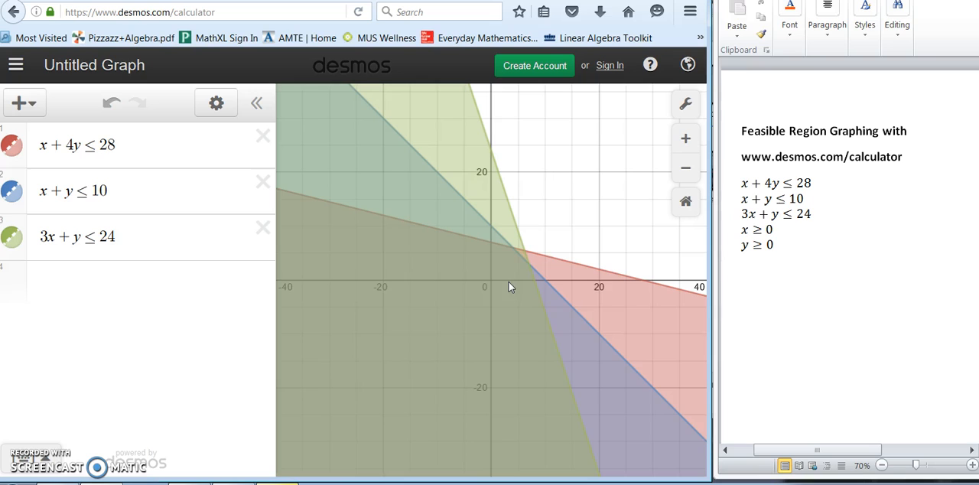
# - Delete the x ≥ 0 and y ≥ 0 rows, leaving the three linear inequalities
pyautogui.click(513, 274)
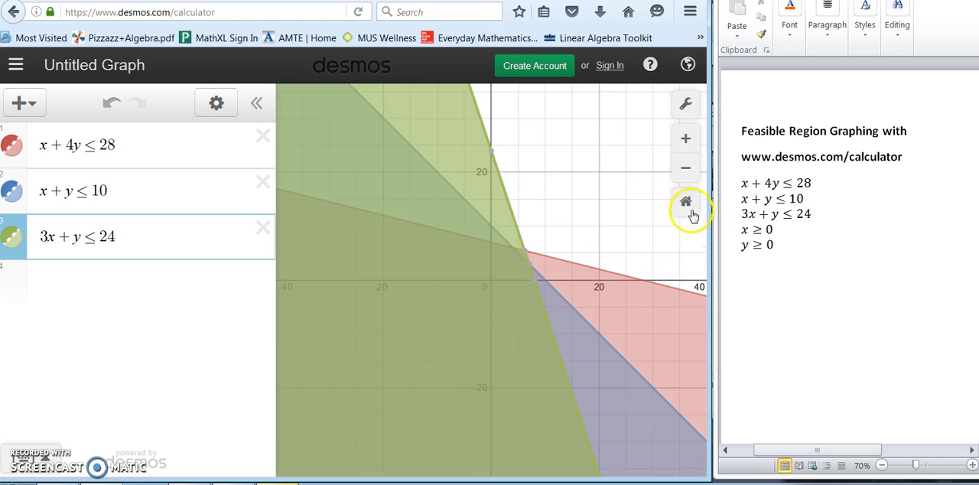
pyautogui.moveTo(685, 168)
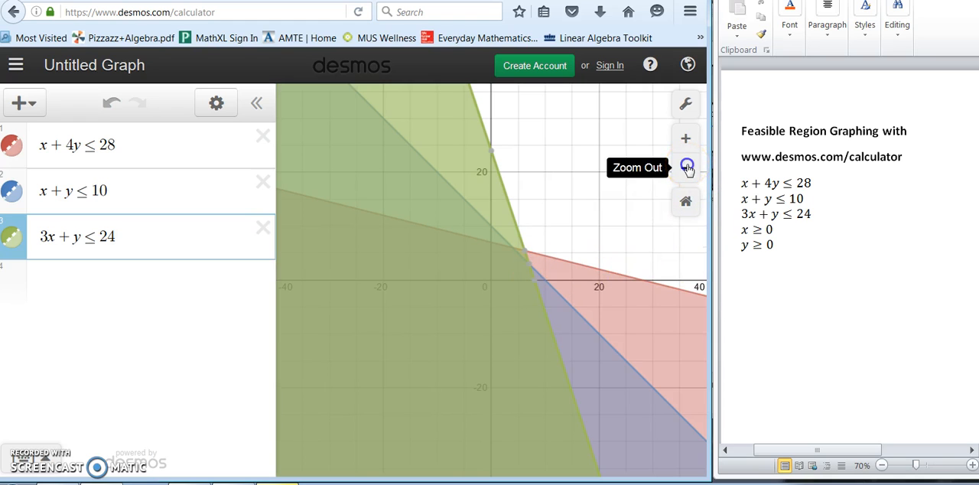
# - Adjust the zoom and mark where x + y = 10 meets 3x + y = 24, near (7, 3)
pyautogui.click(685, 169)
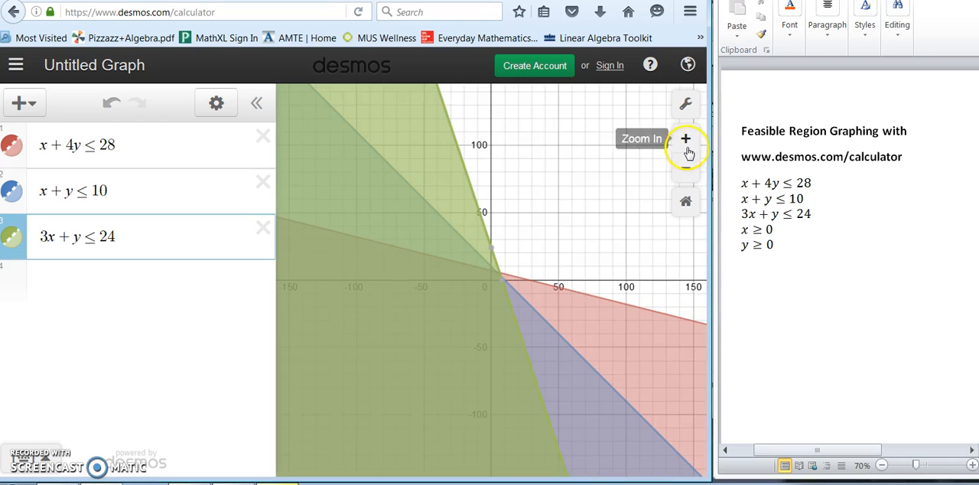
pyautogui.click(686, 138)
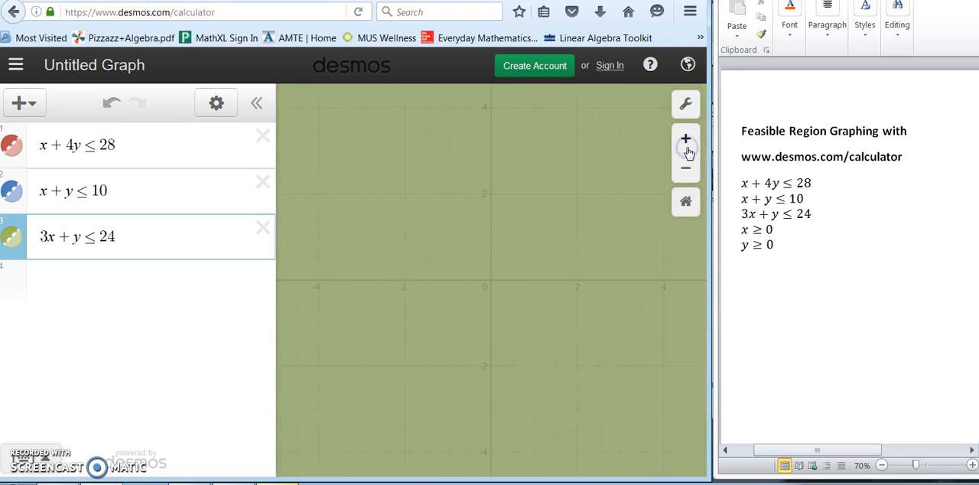
pyautogui.click(686, 137)
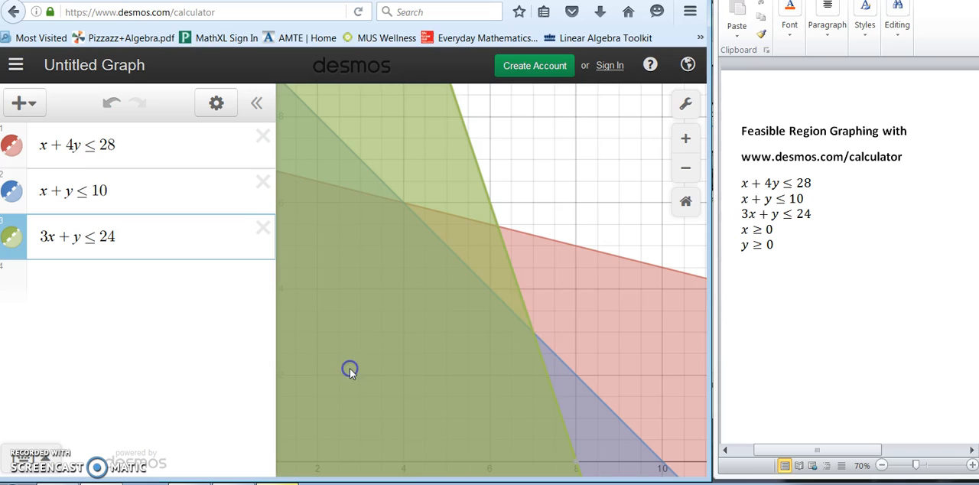
pyautogui.moveTo(533, 332)
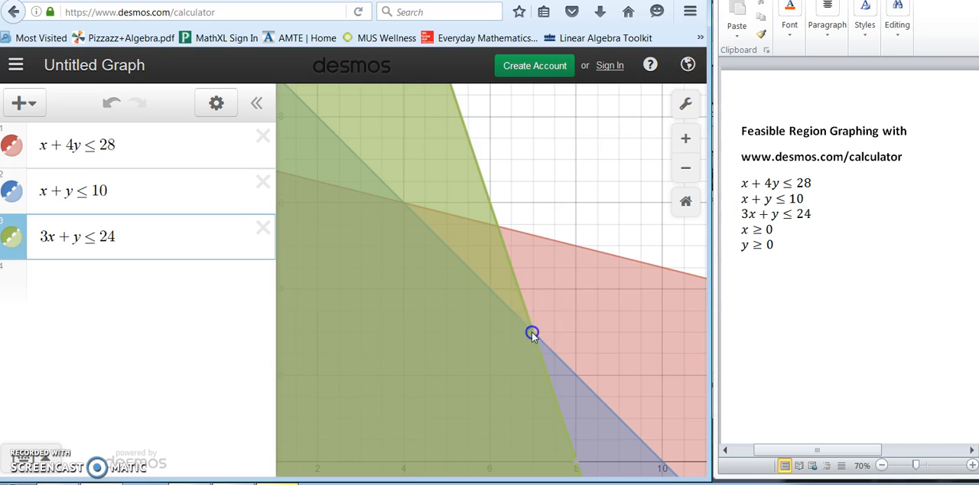
pyautogui.click(533, 334)
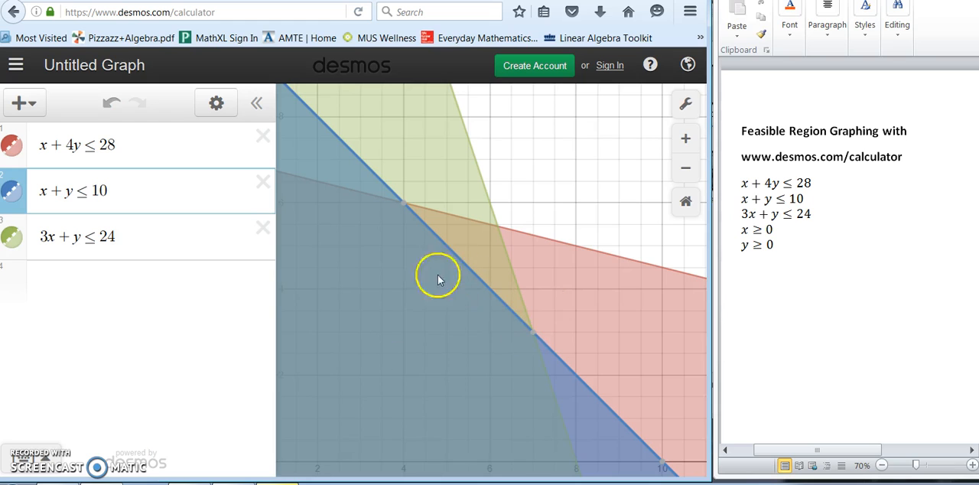
pyautogui.moveTo(345, 190)
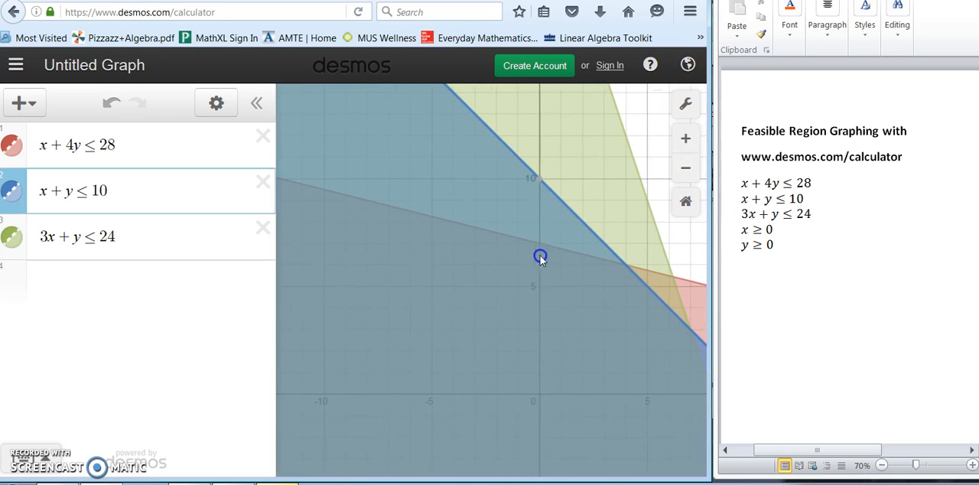
# - Scroll out to show all three shaded regions with both axes around (7, 3)
pyautogui.scroll(-3)
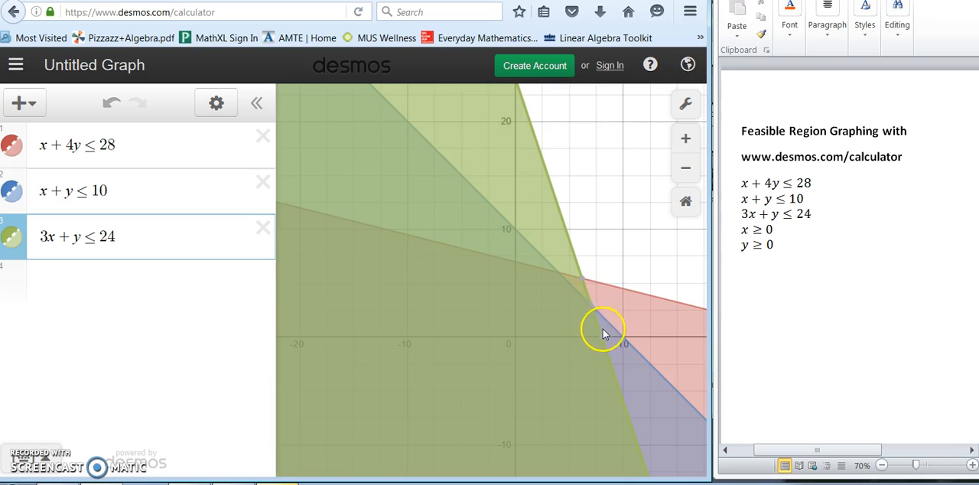
pyautogui.moveTo(517, 337)
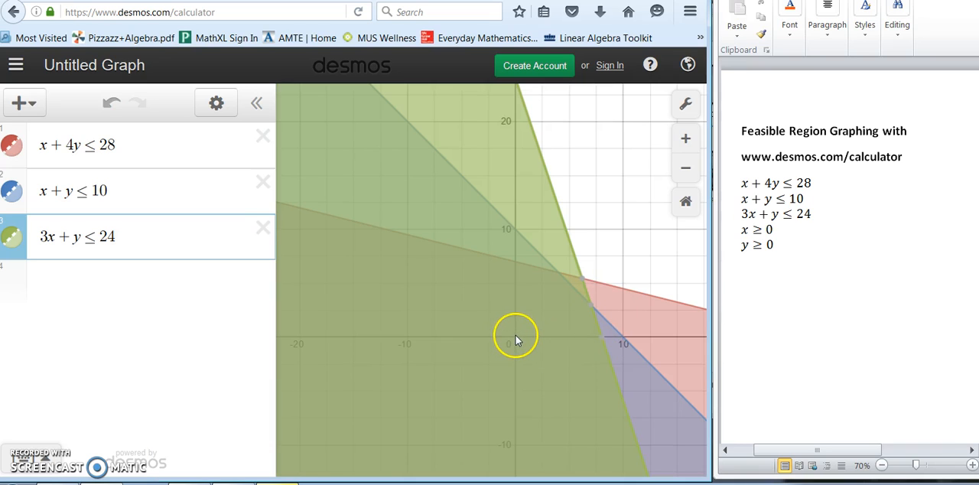